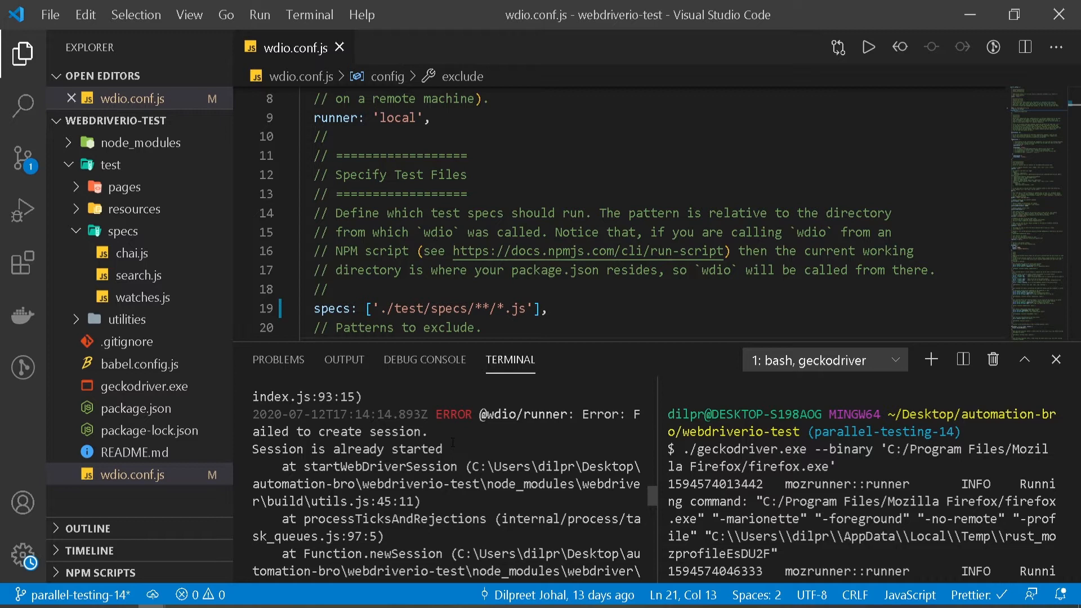
mouse_move(857, 510)
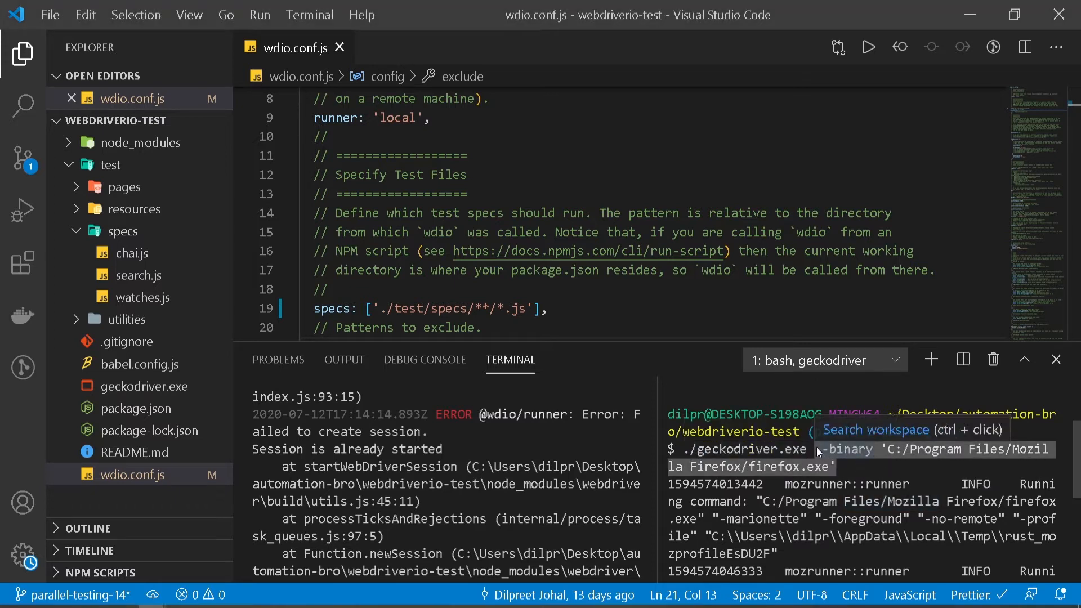
mouse_move(846, 471)
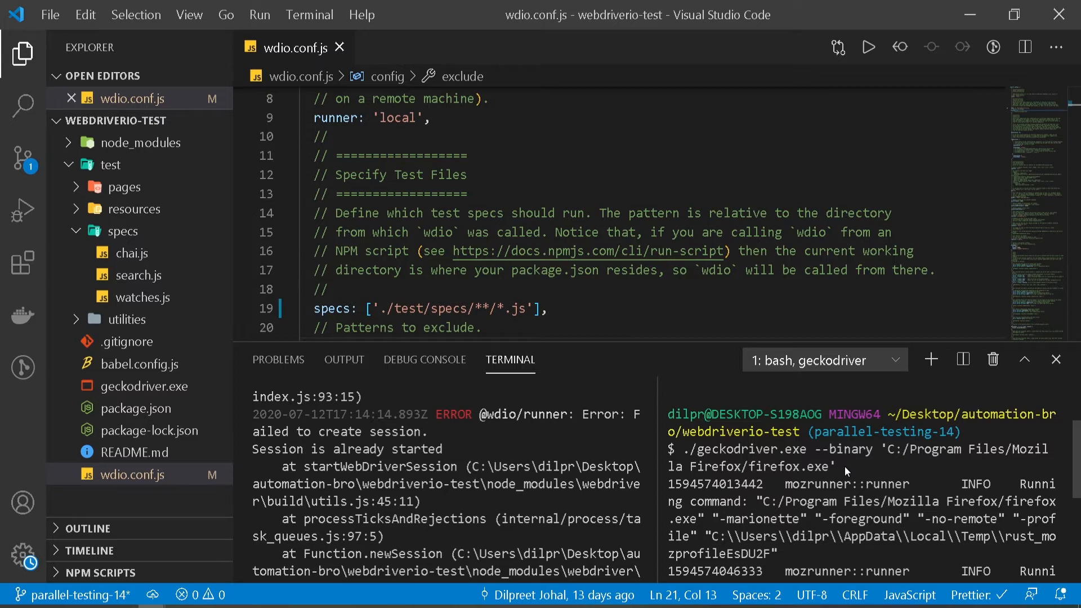
mouse_move(261, 586)
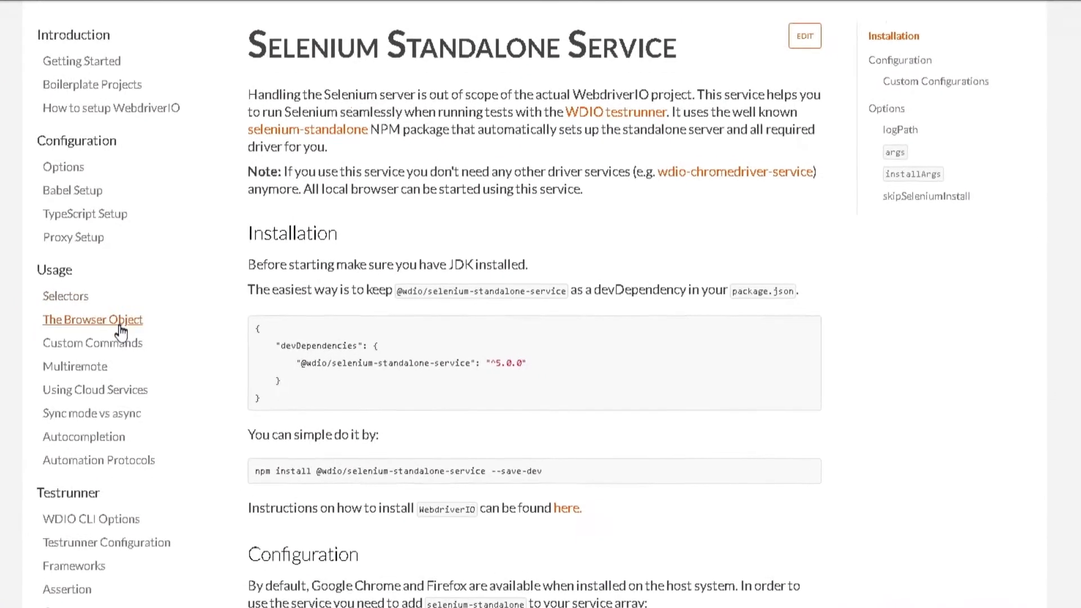
Scroll the Selenium Standalone Service docs page down to its npm install command.
scroll(down, 3)
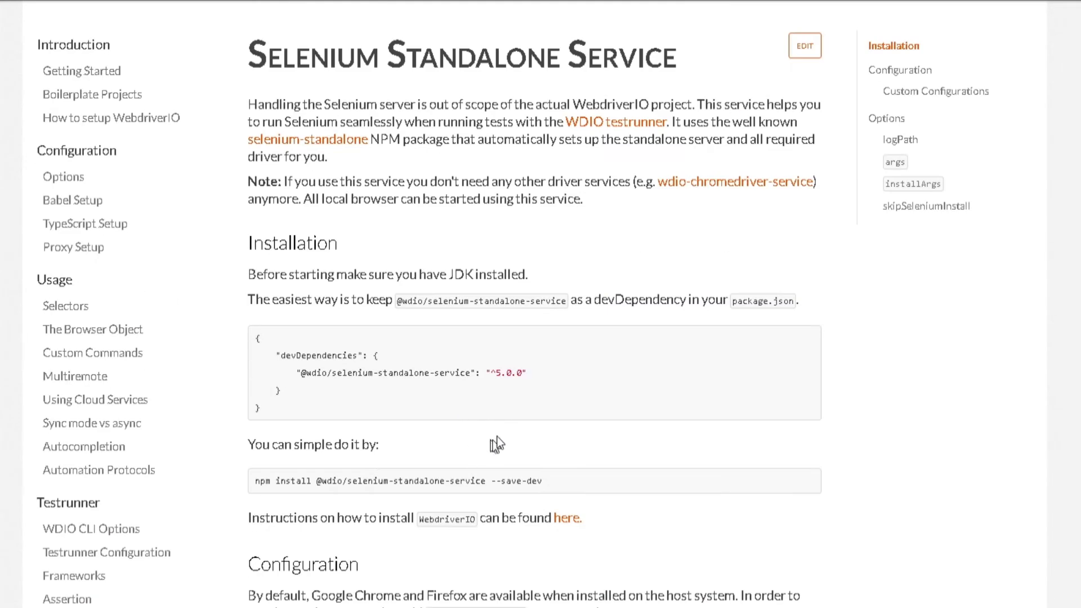
mouse_move(376, 170)
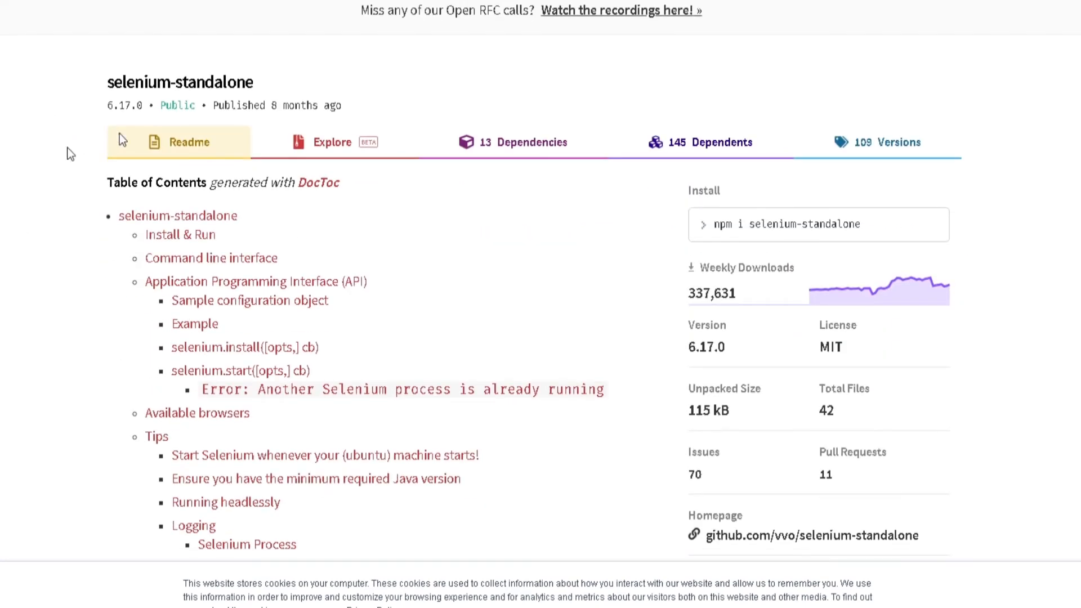
Scroll the selenium-standalone npm page down to the global and local install commands.
scroll(down, 3)
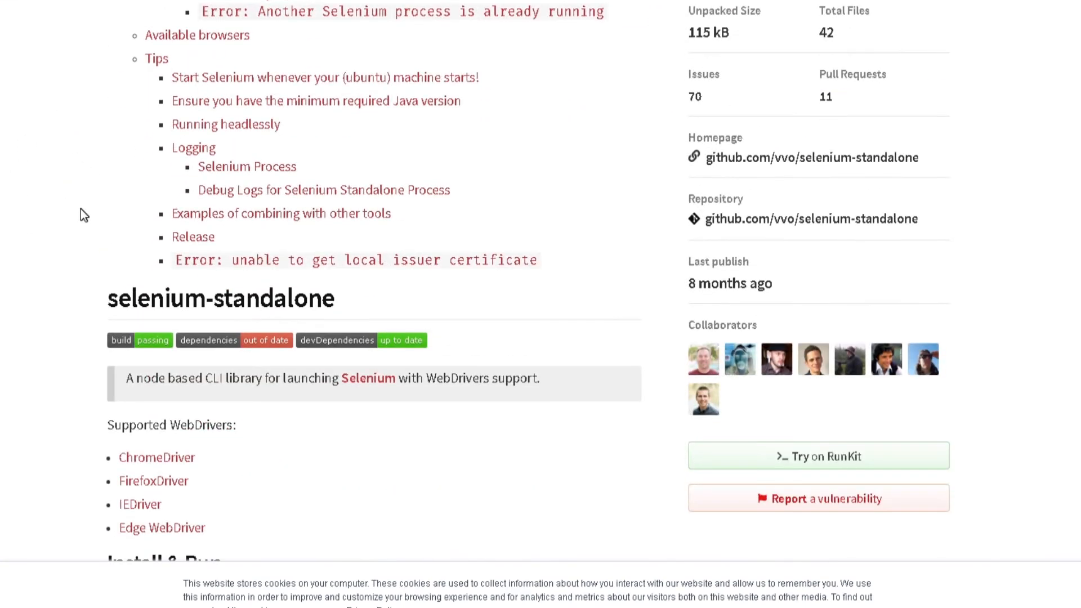
scroll(down, 3)
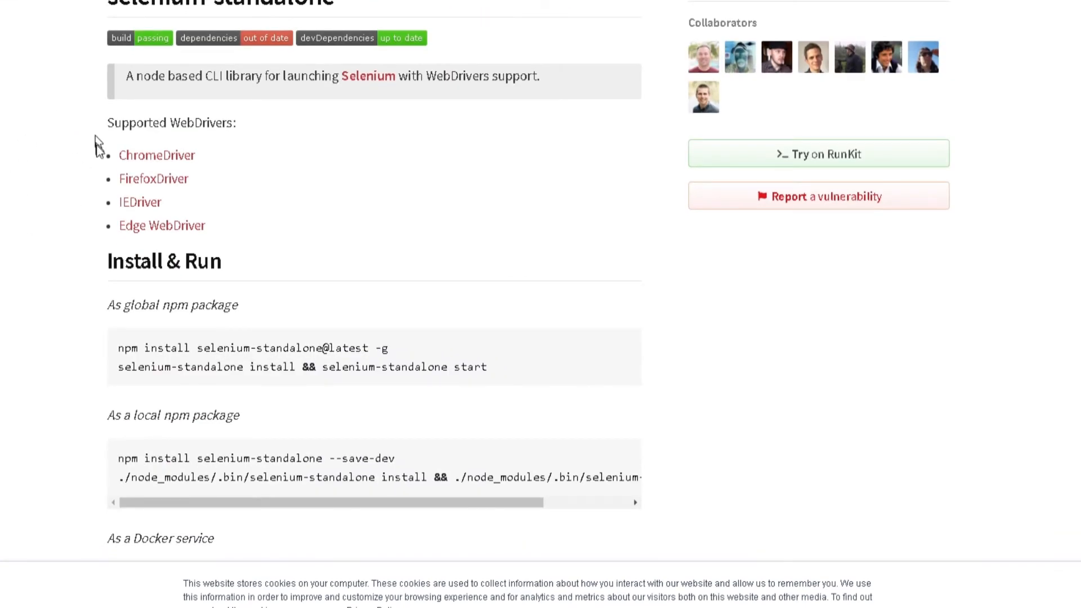
mouse_move(186, 195)
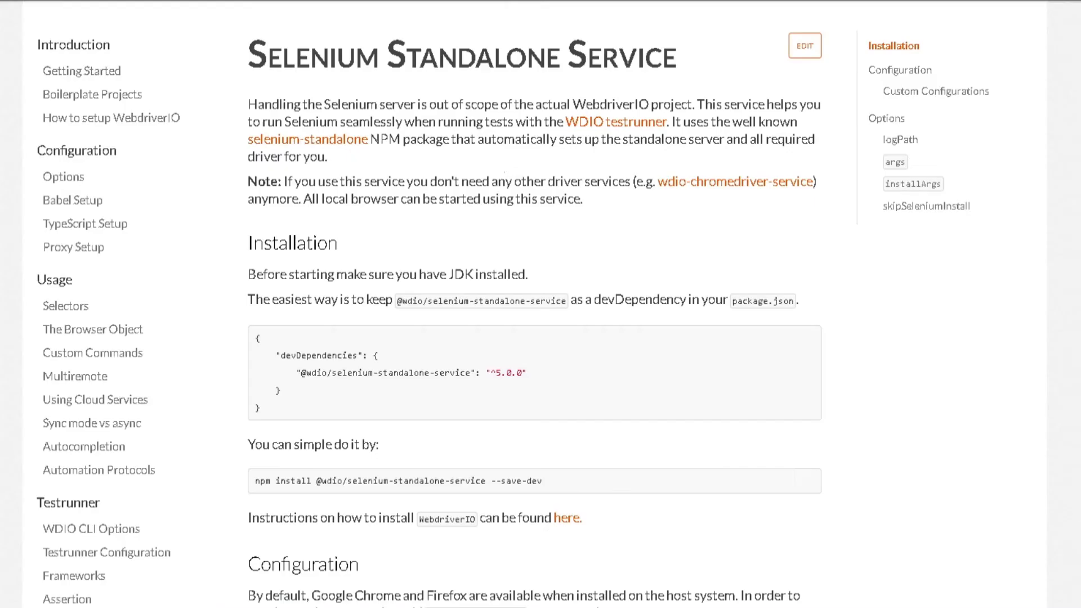
mouse_move(522, 190)
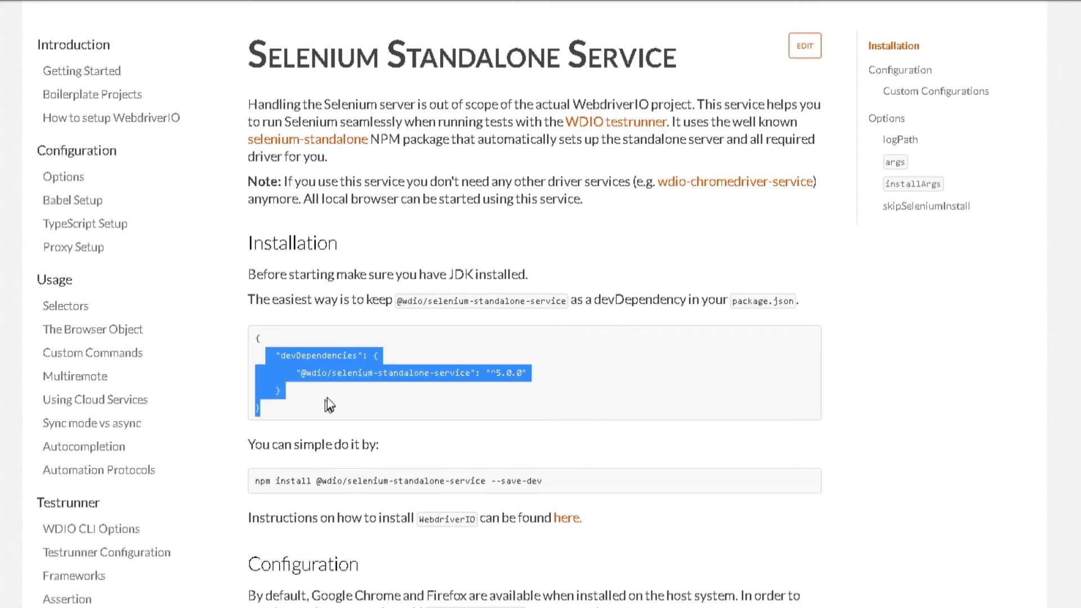
mouse_move(370, 401)
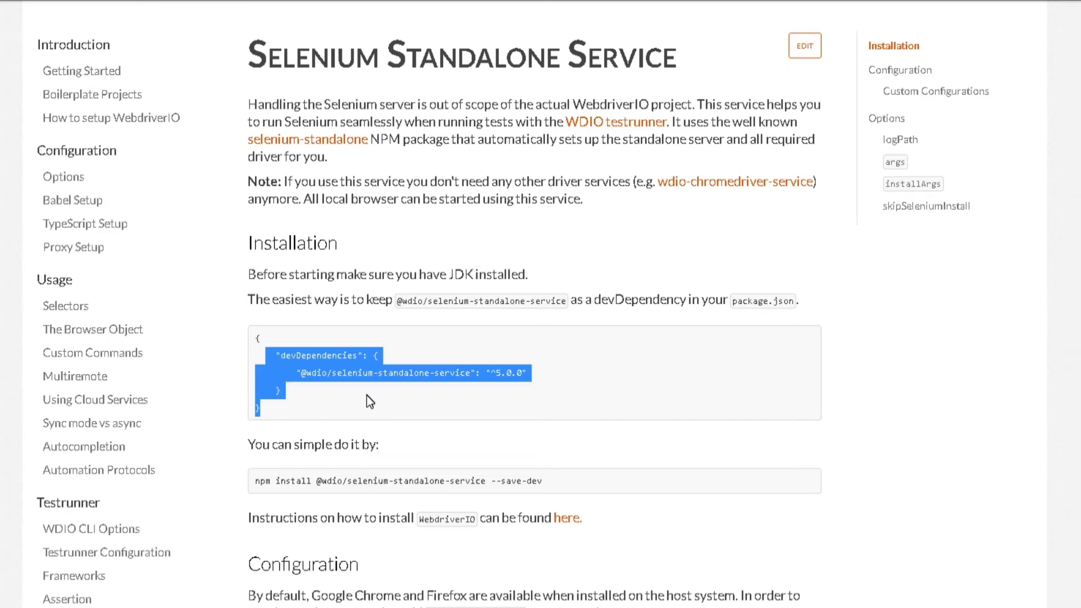
On the WebdriverIO docs, select the service's npm install command line.
click(385, 399)
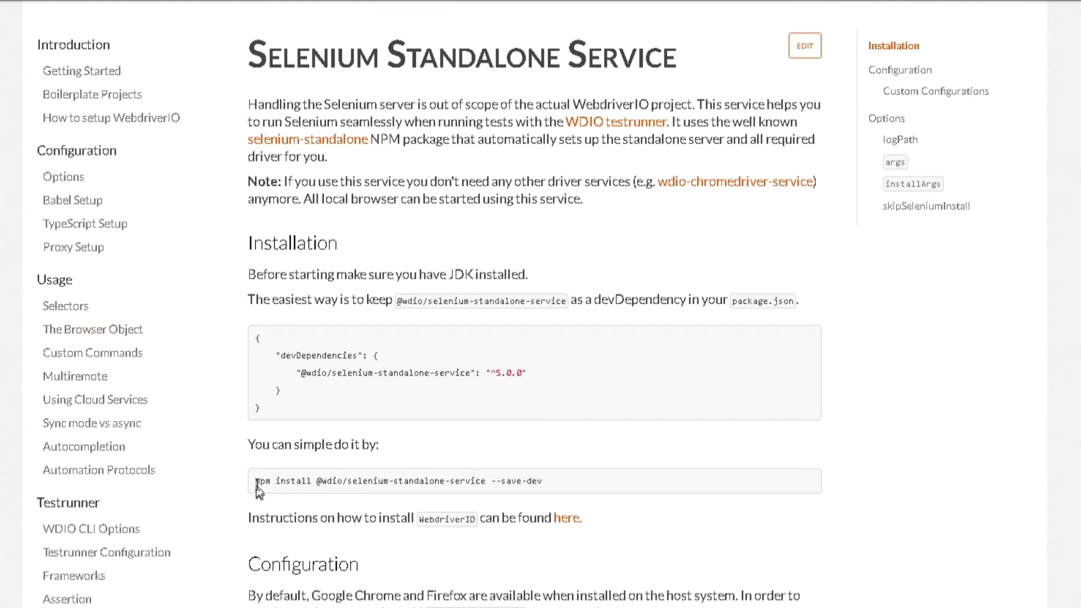
triple_click(399, 480)
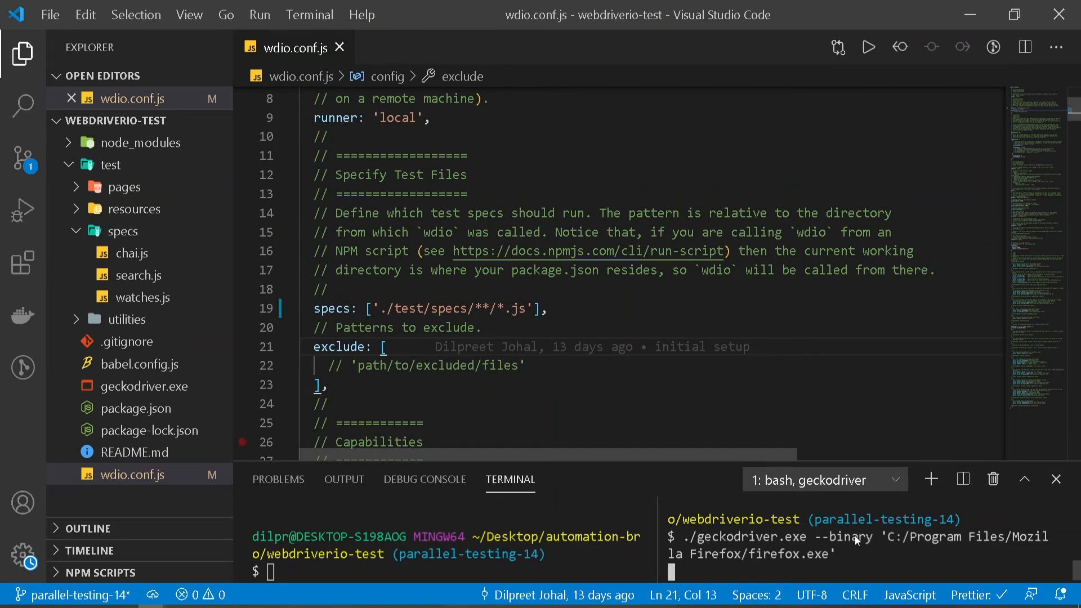
mouse_move(896, 570)
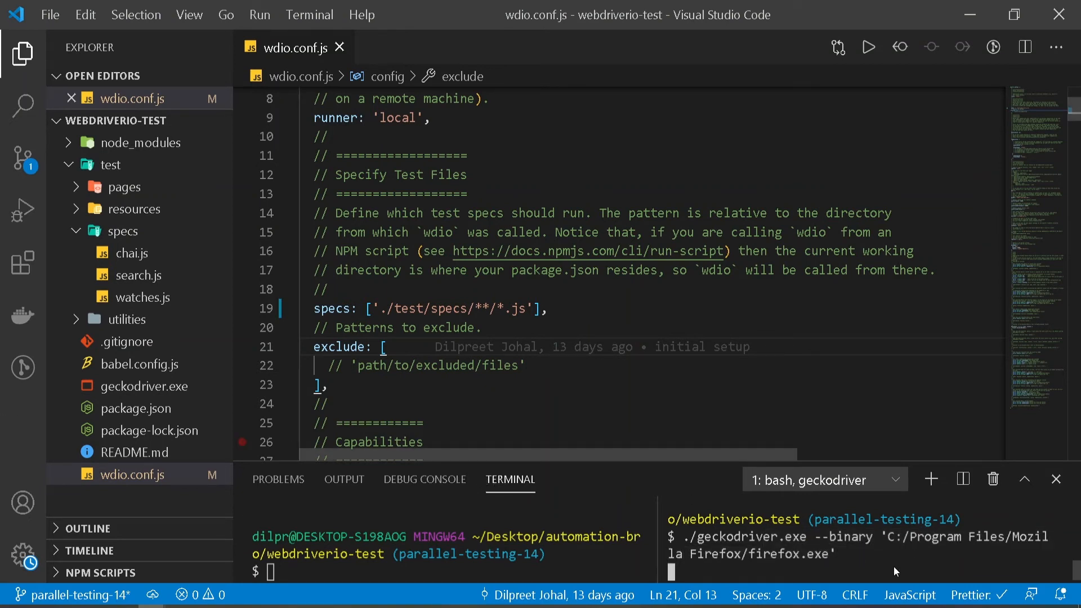
click(962, 478)
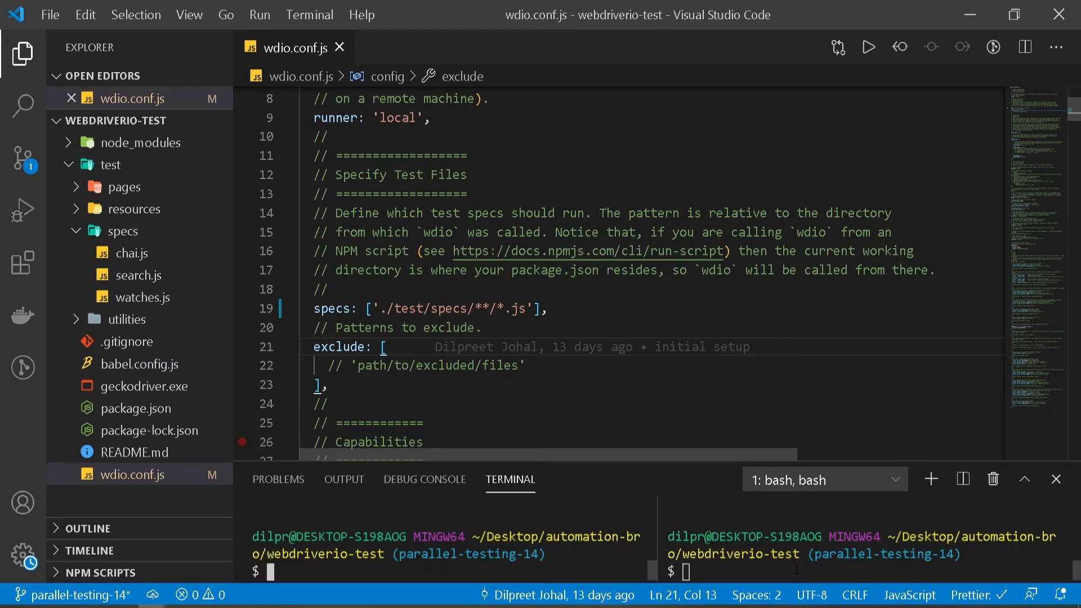
text(npm install @wdio/selenium-standalone-service --save-dev)
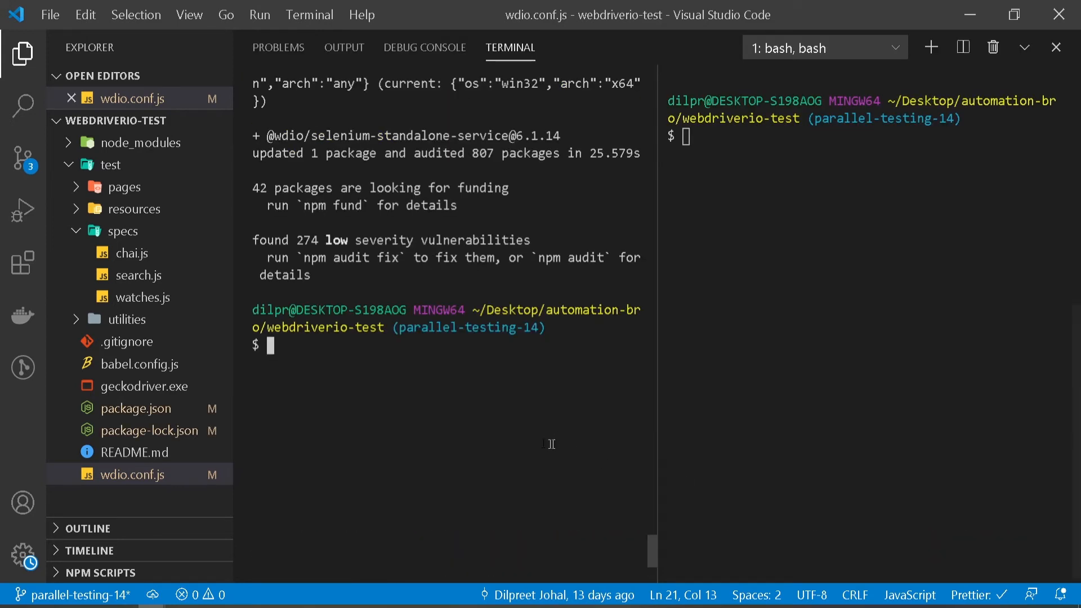
scroll(up, 3)
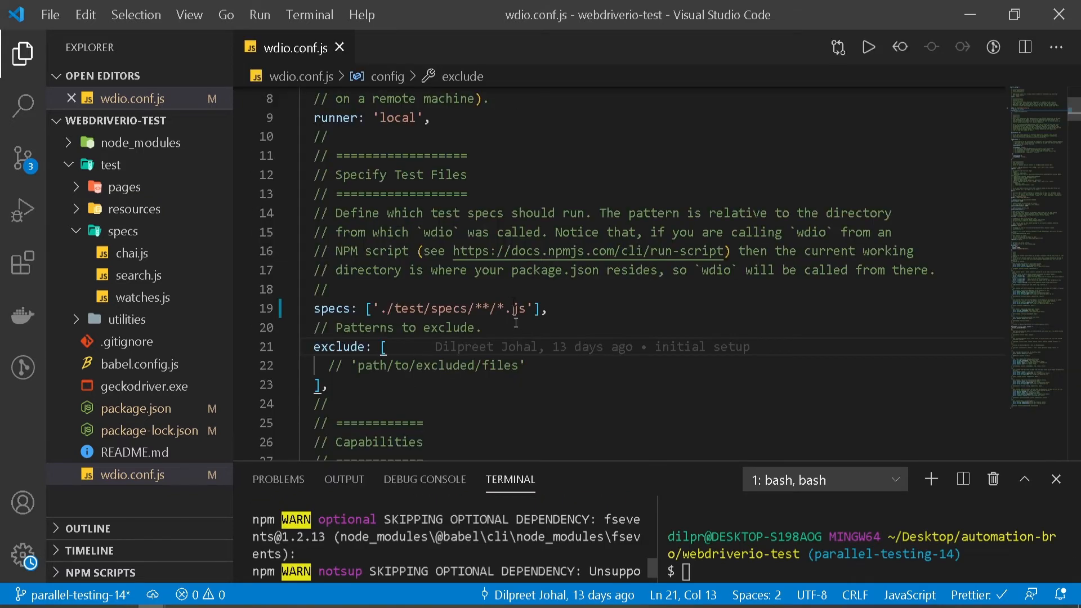
Replace chromedriver with 'selenium-standalone' in the wdio.conf.js services list and save.
scroll(down, 3)
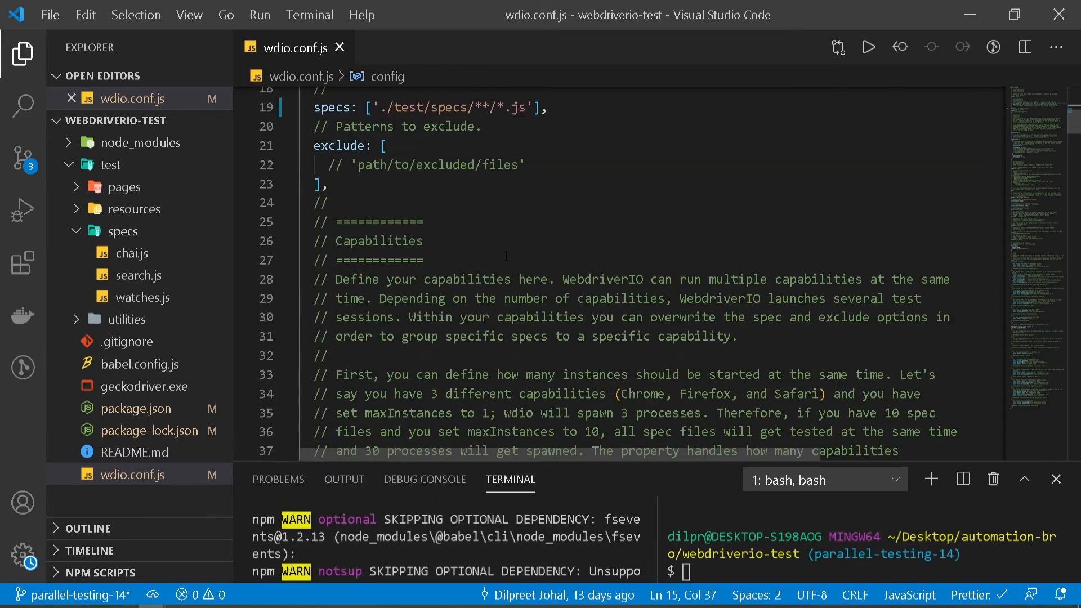
scroll(down, 3)
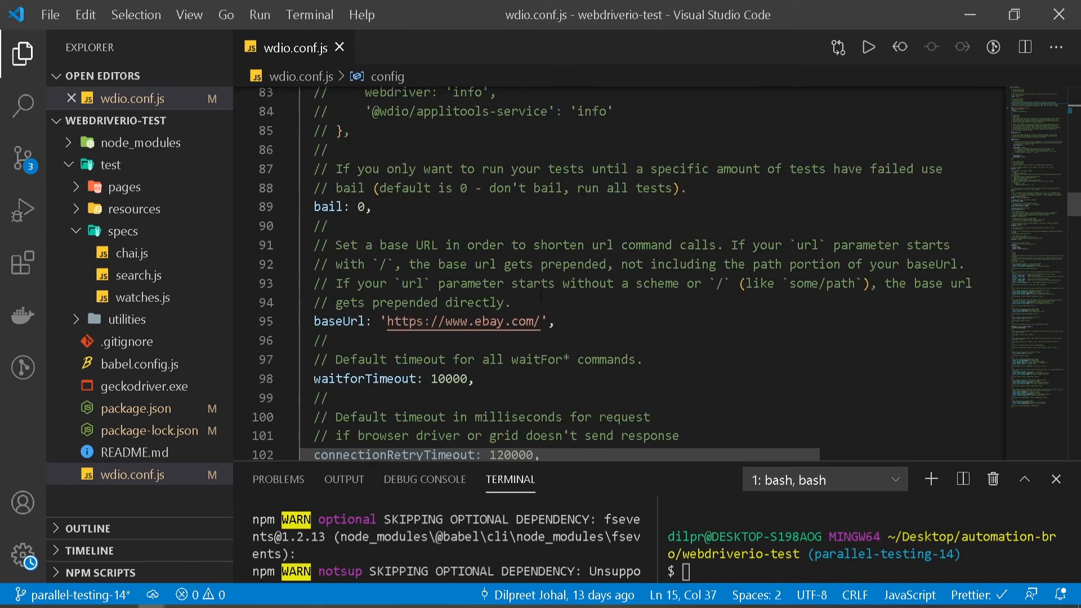
scroll(down, 3)
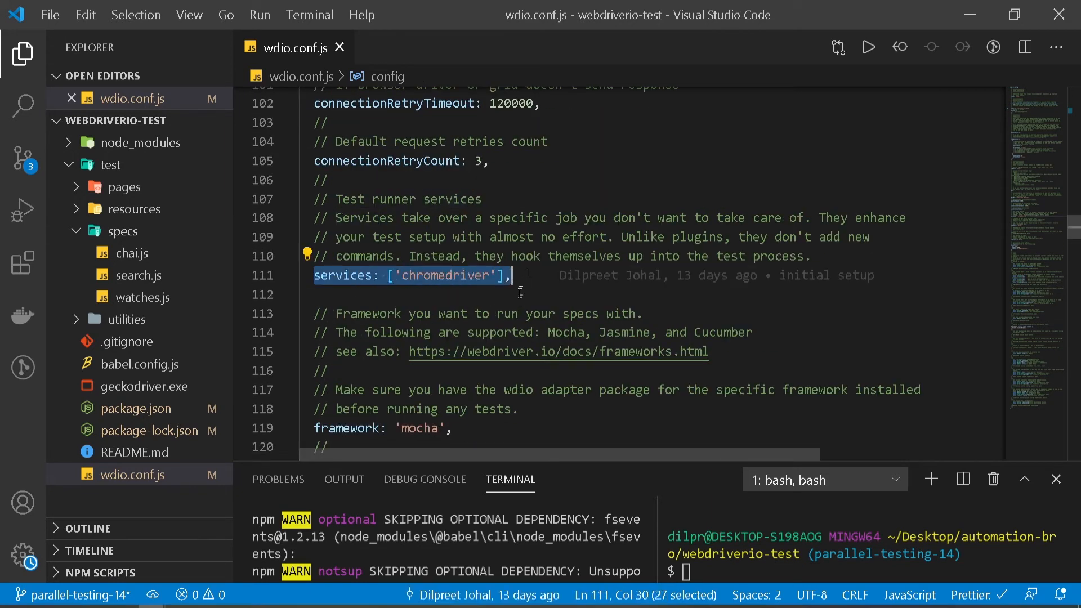
double_click(446, 276)
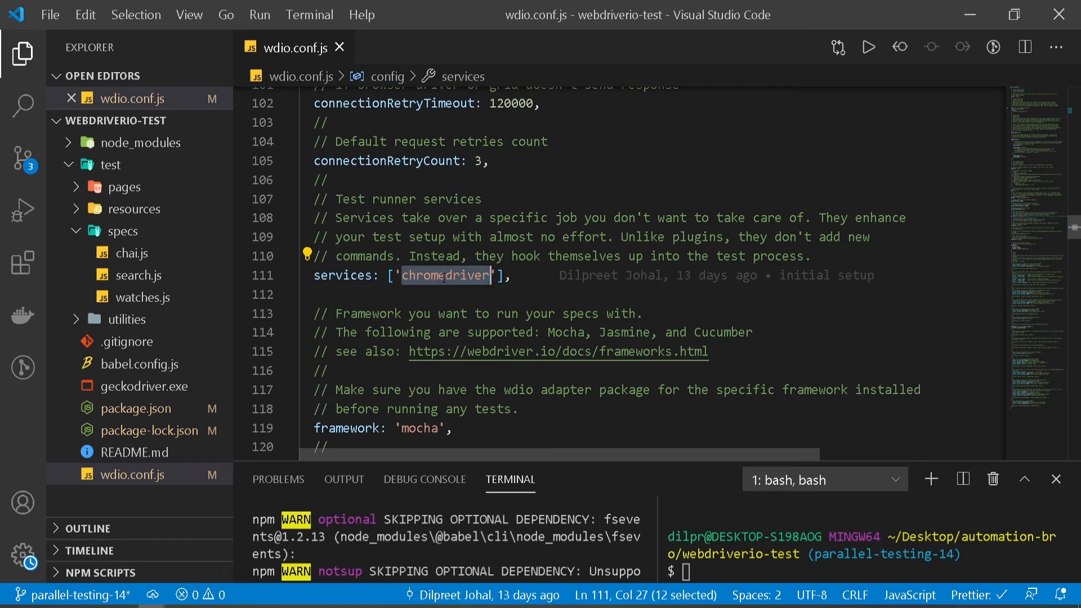
mouse_move(396, 304)
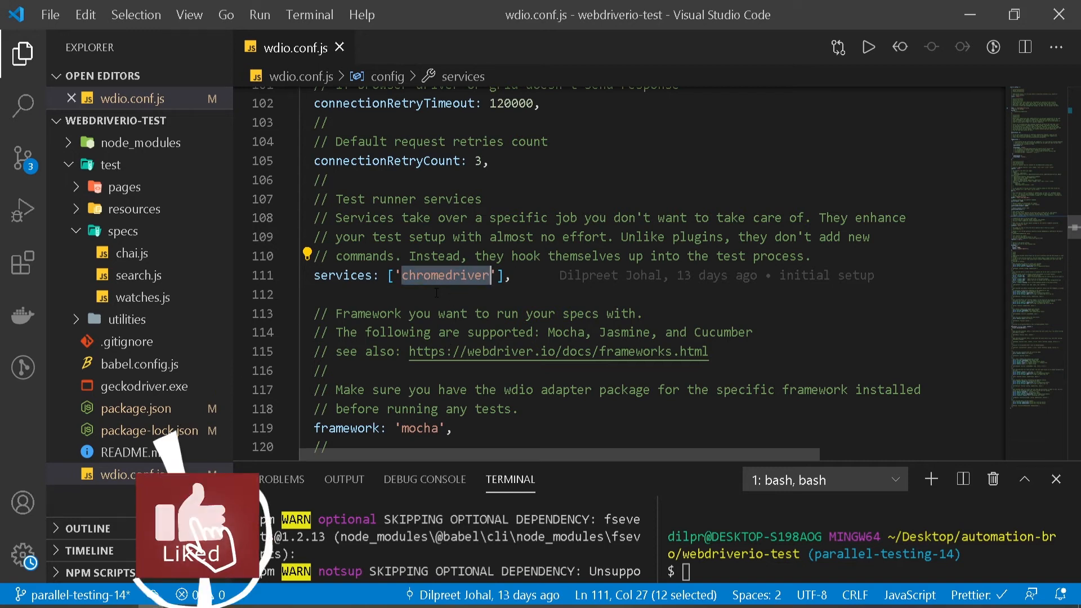
key(Delete)
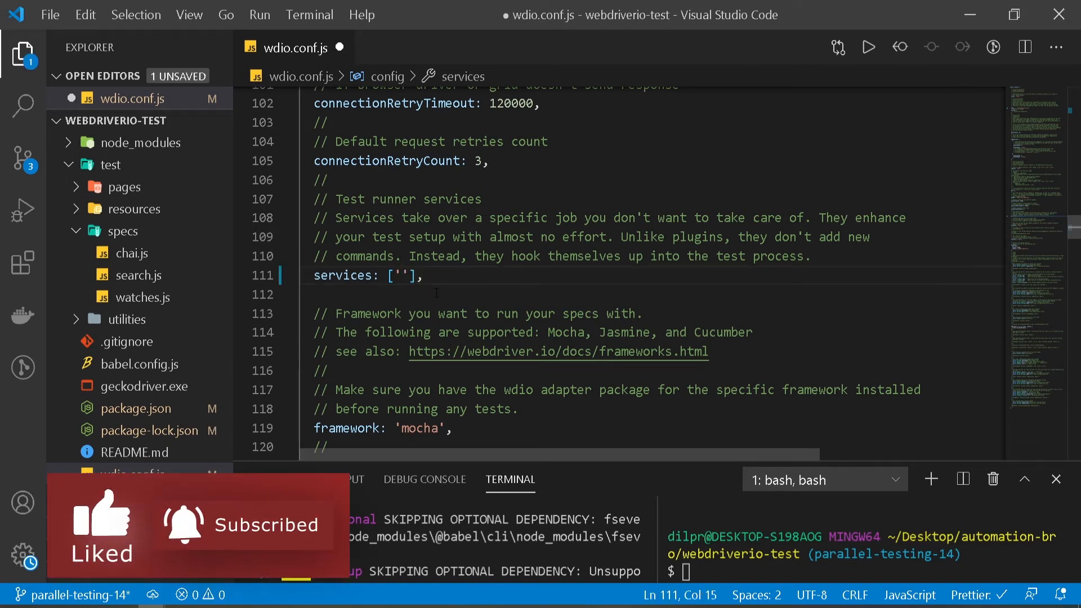
text(sele)
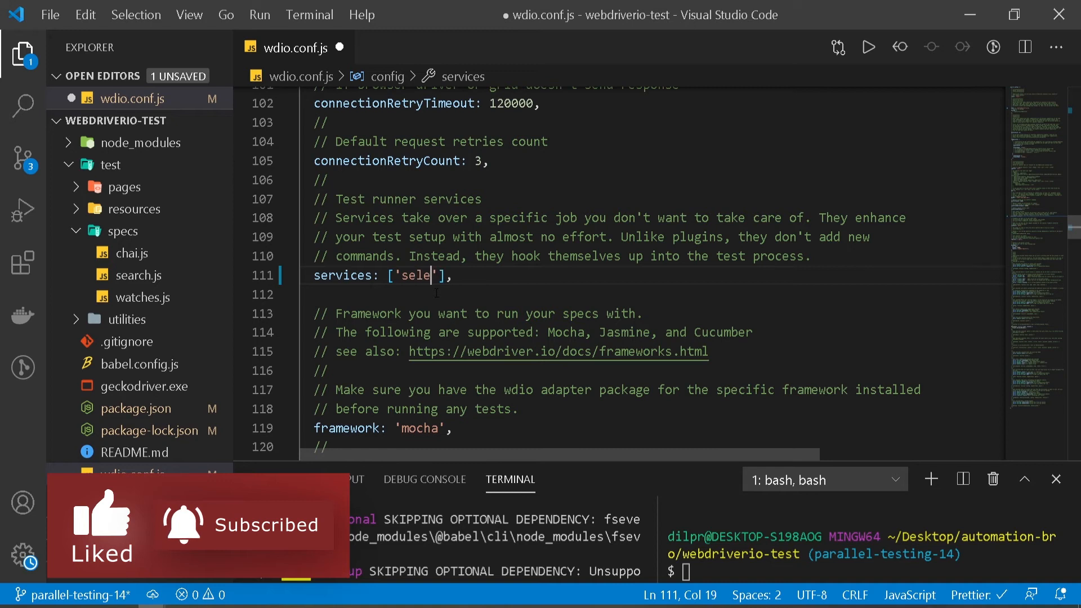
text(nium-)
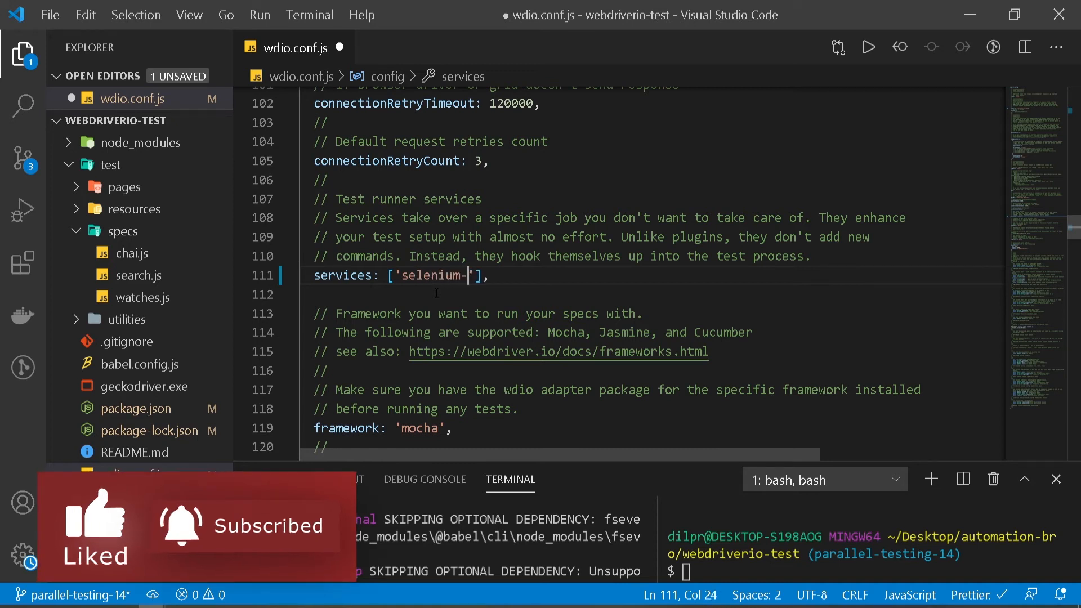
text(standalon)
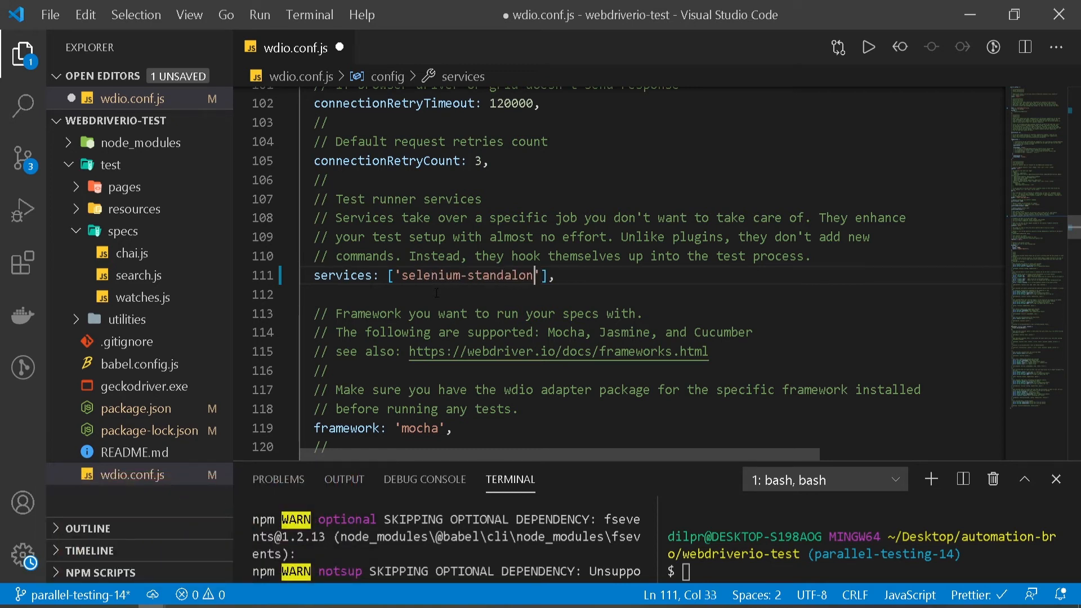
key(ctrl+s)
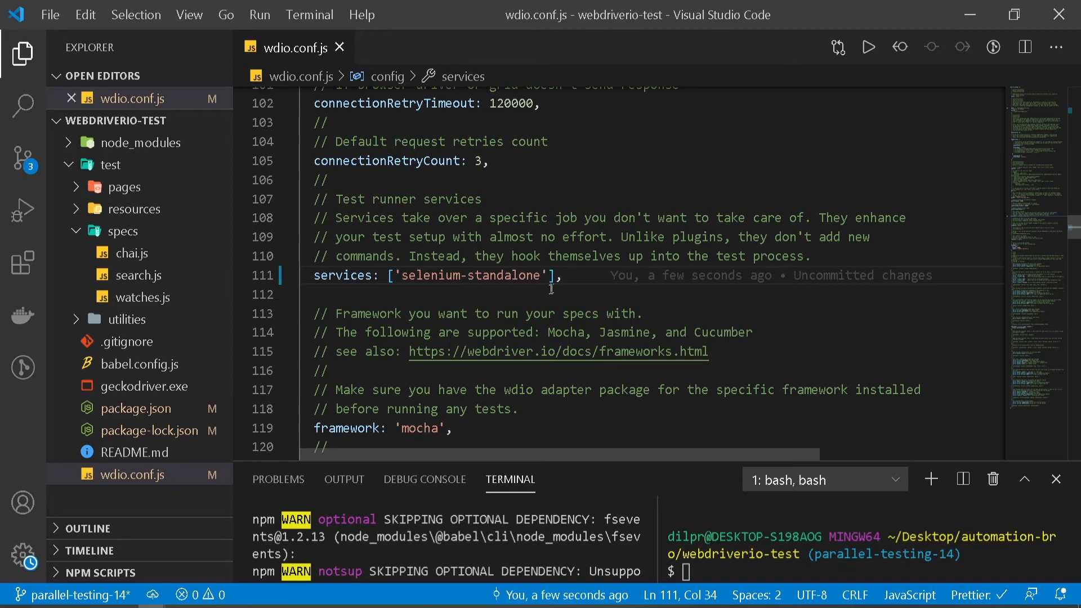
click(562, 276)
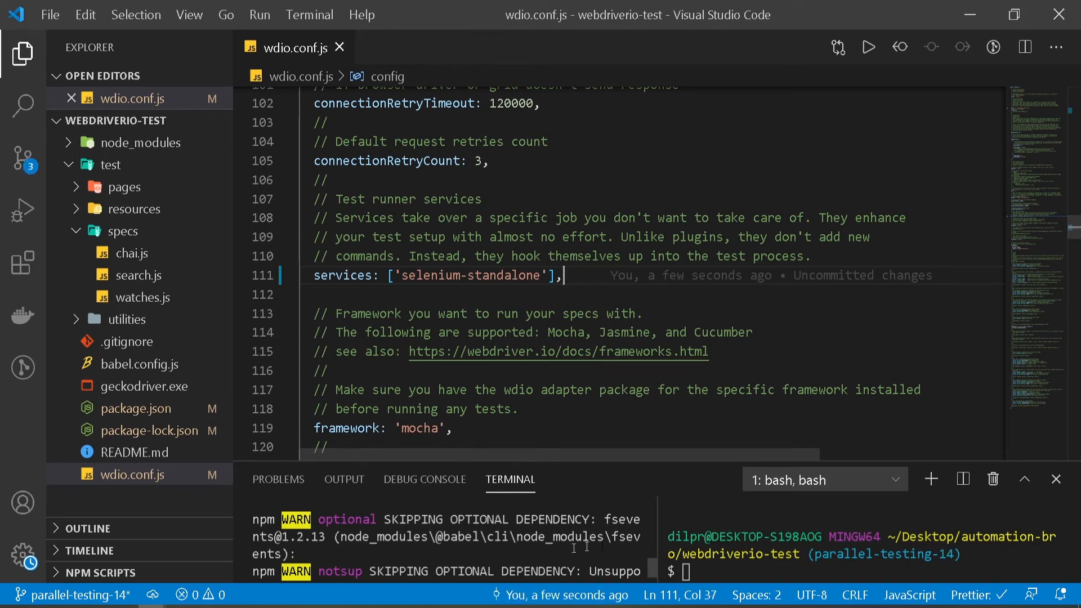
mouse_move(1032, 224)
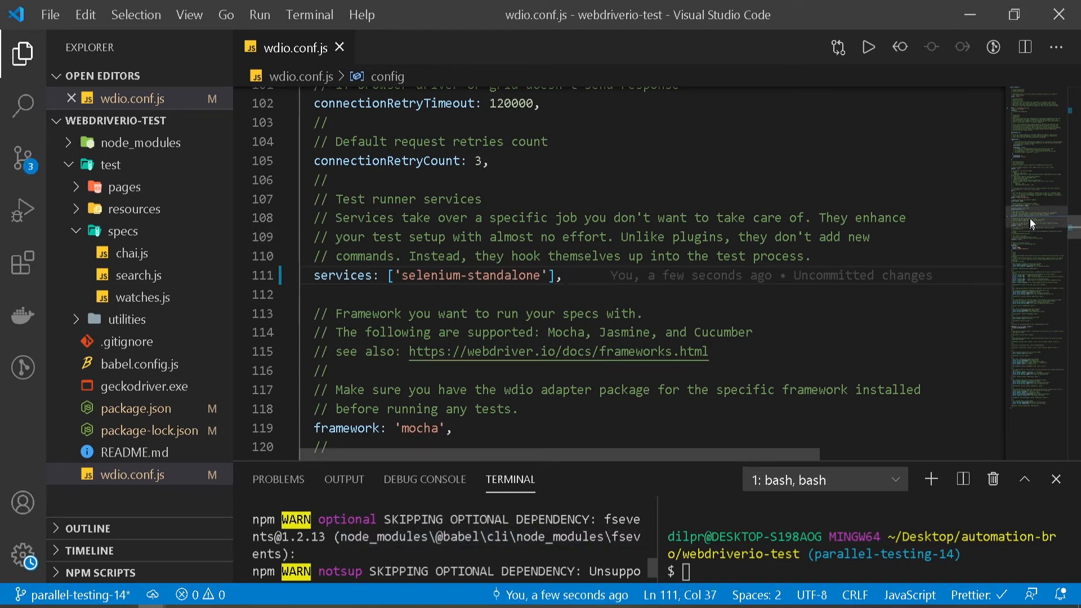
scroll(up, 3)
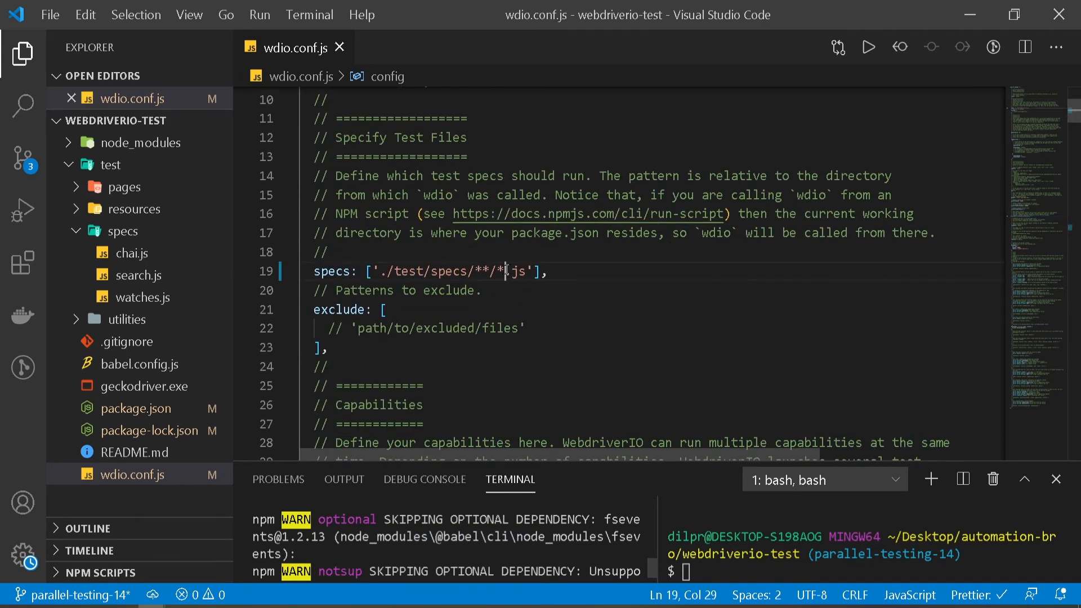
Narrow specs to './test/specs/**/search.js' and run npx wdio wdio.conf.js.
text(search)
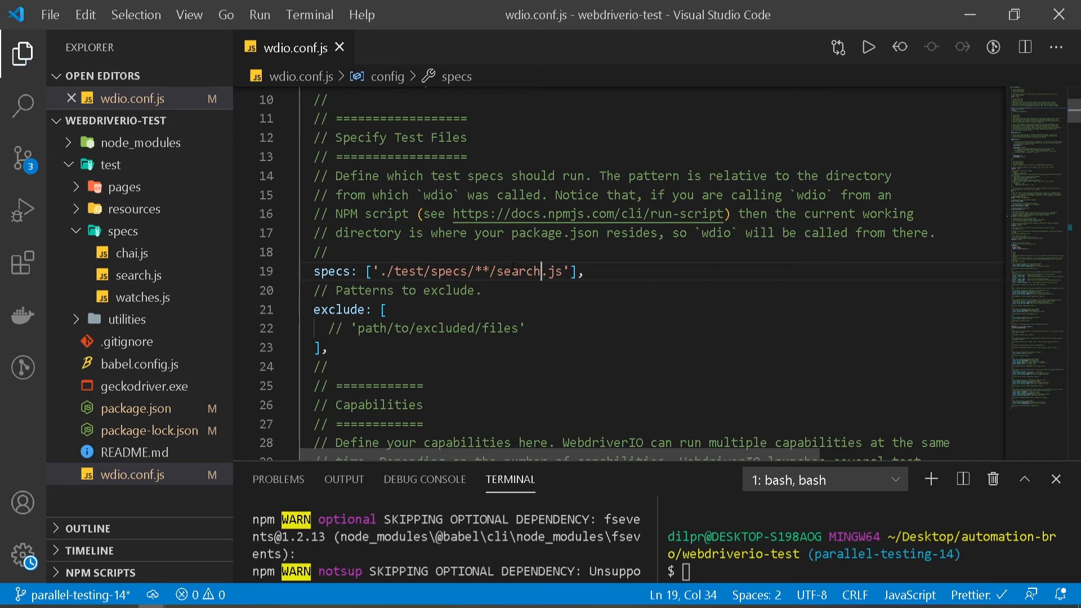
click(451, 328)
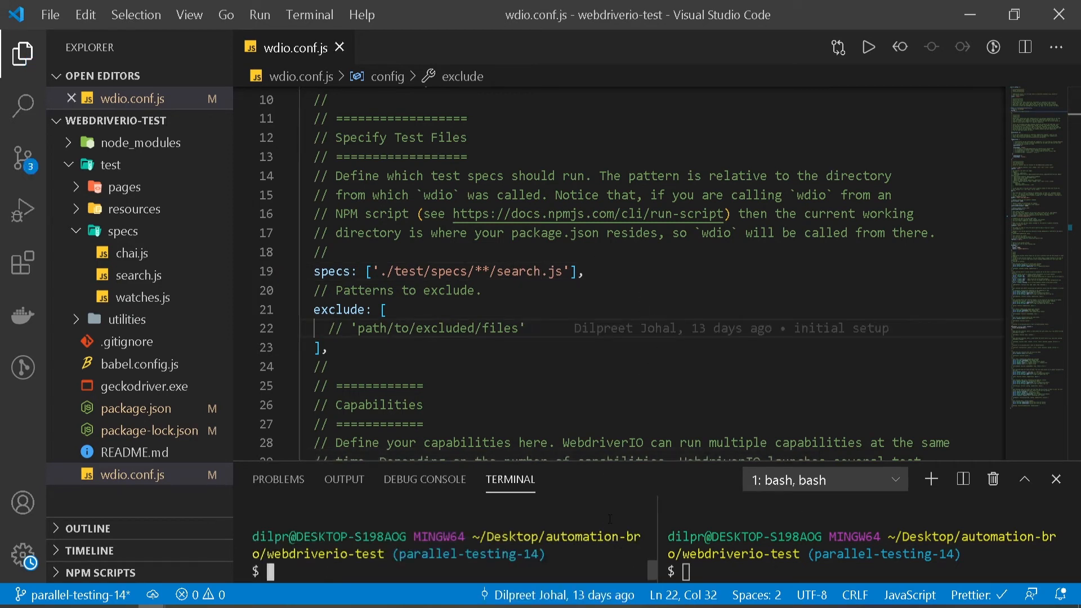
text(npx wdio wdio.conf.js)
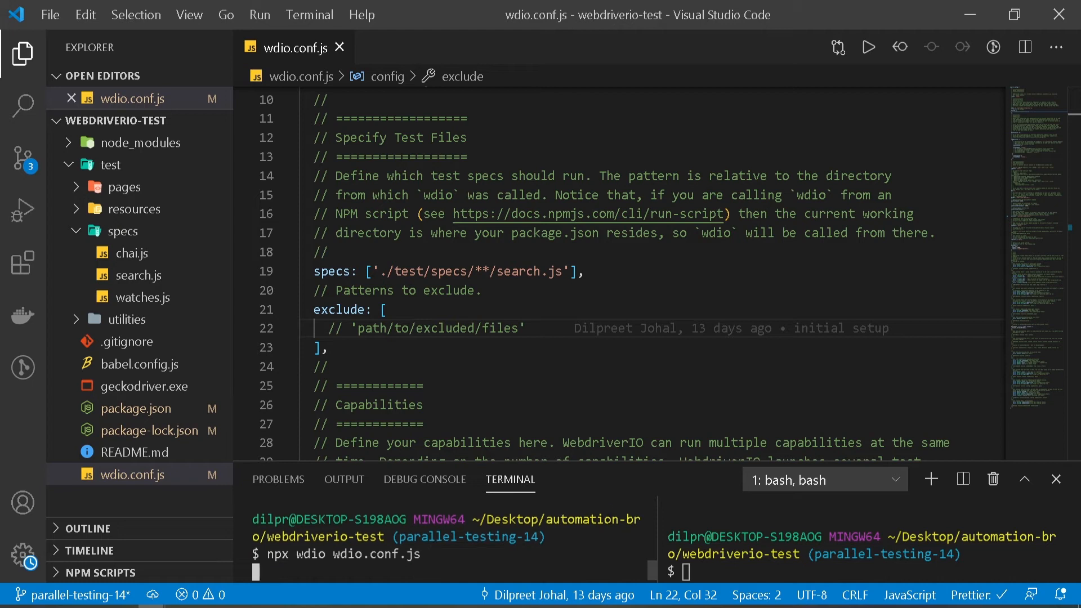
key(Return)
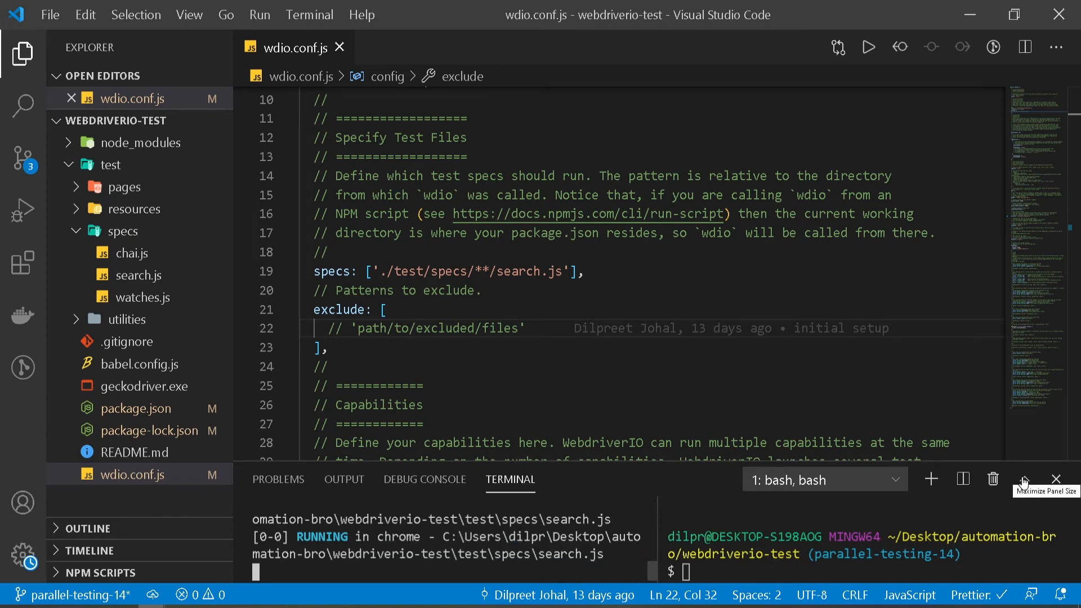
Maximize the terminal panel, watch the automated browsers, then return to VS Code.
click(1023, 479)
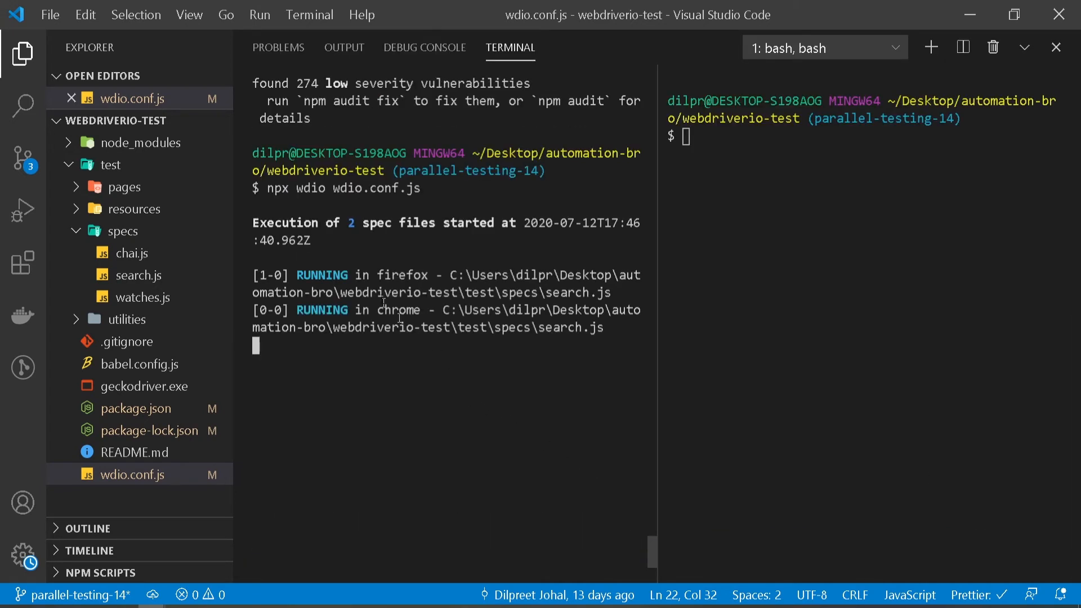
mouse_move(427, 319)
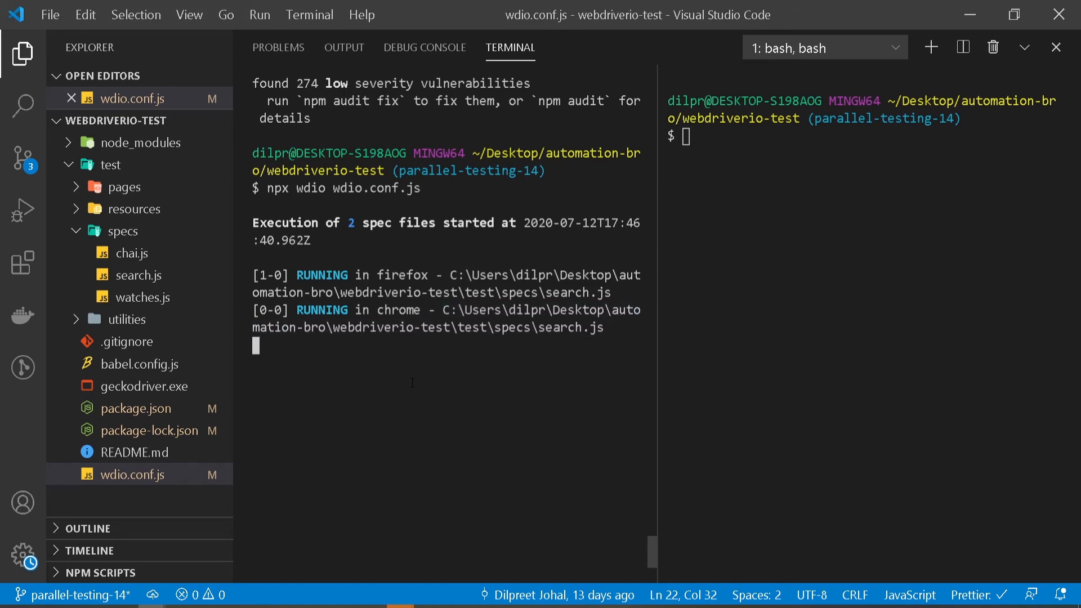
mouse_move(371, 604)
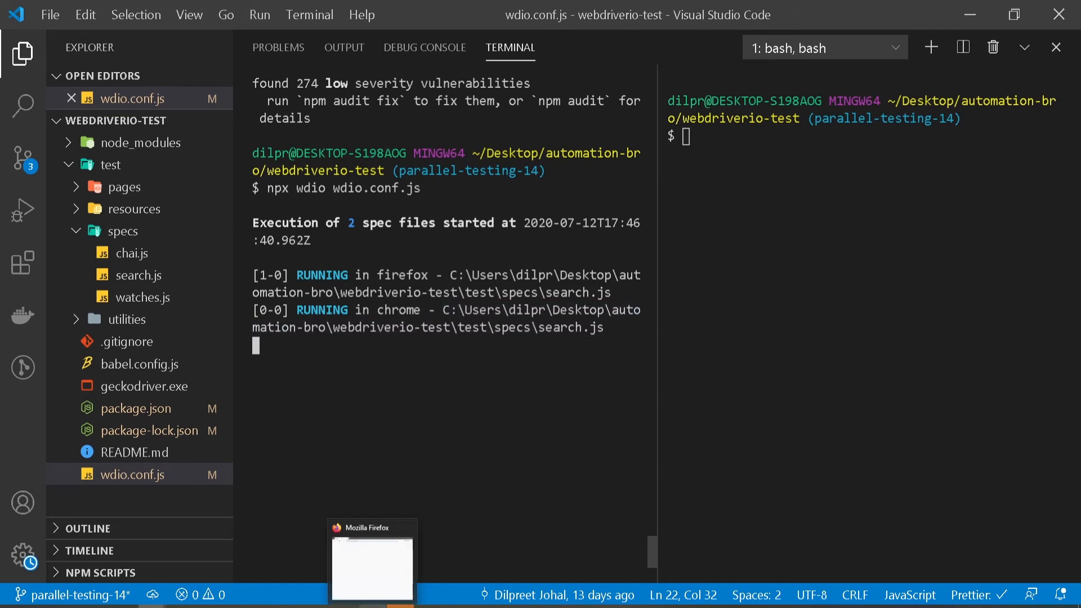
click(371, 558)
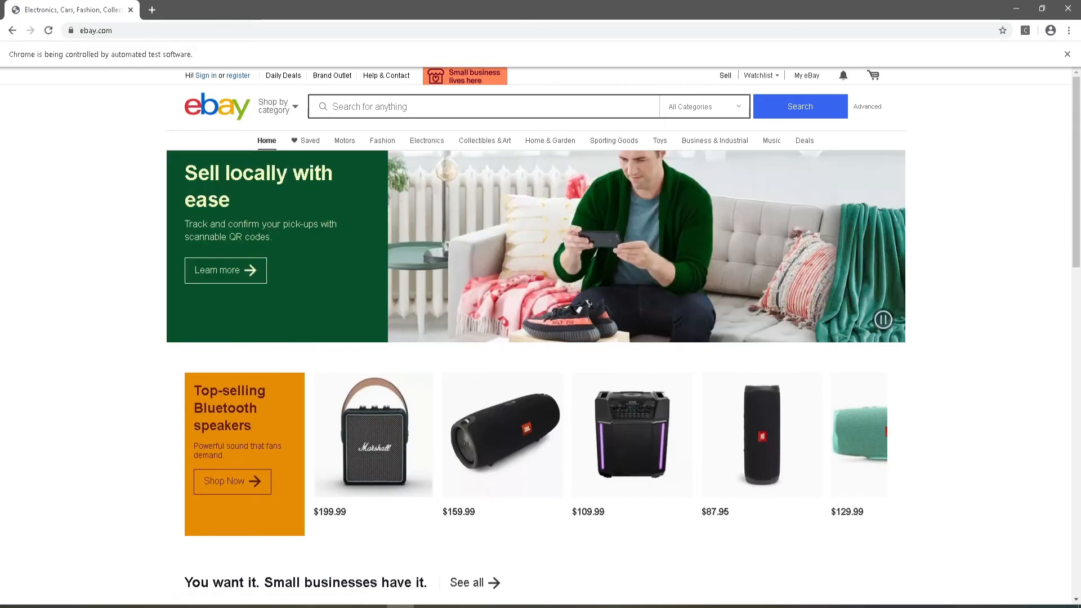
key(alt+tab)
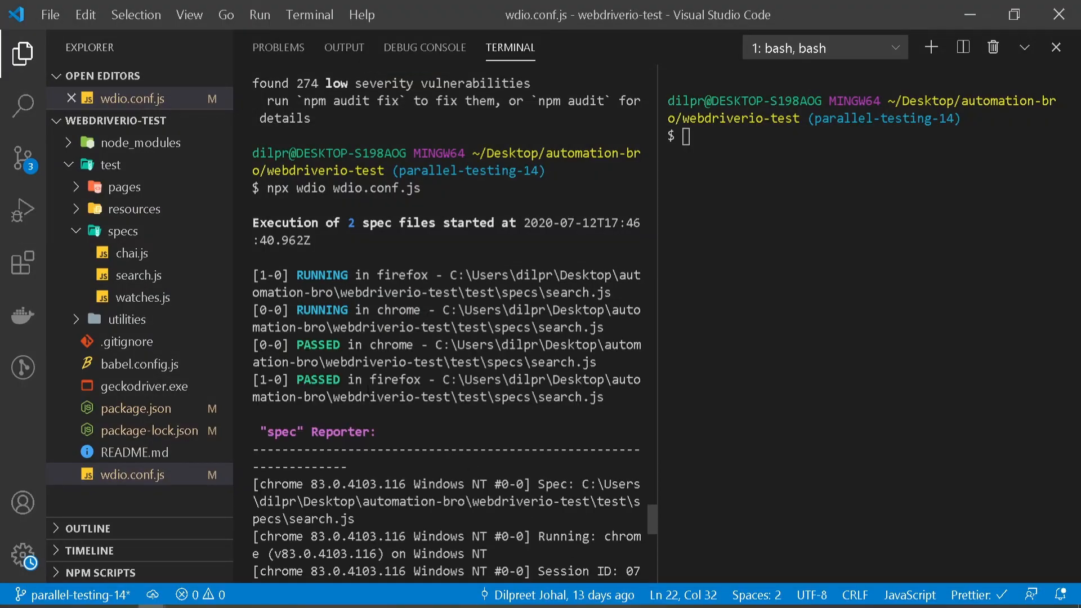
Scroll the terminal output down to the '2 of 2 spec files passed' summary.
scroll(down, 3)
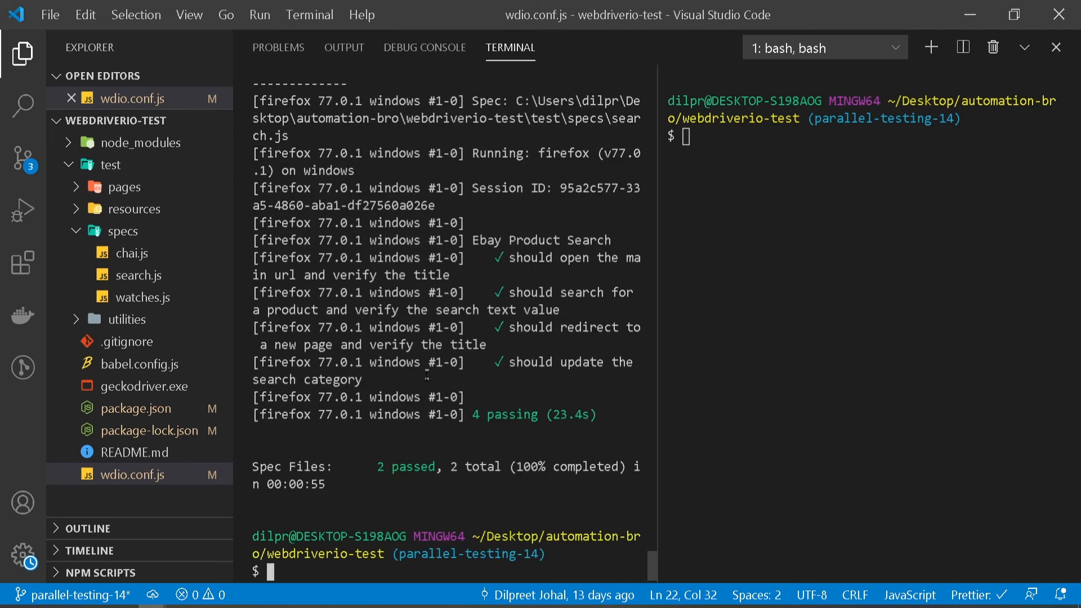
mouse_move(848, 187)
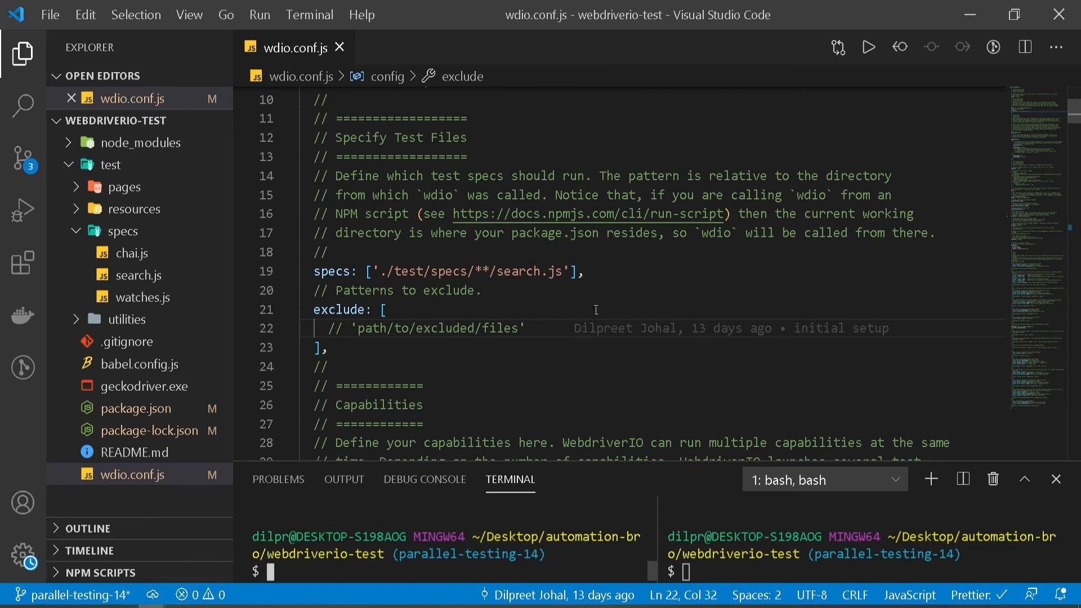
mouse_move(670, 556)
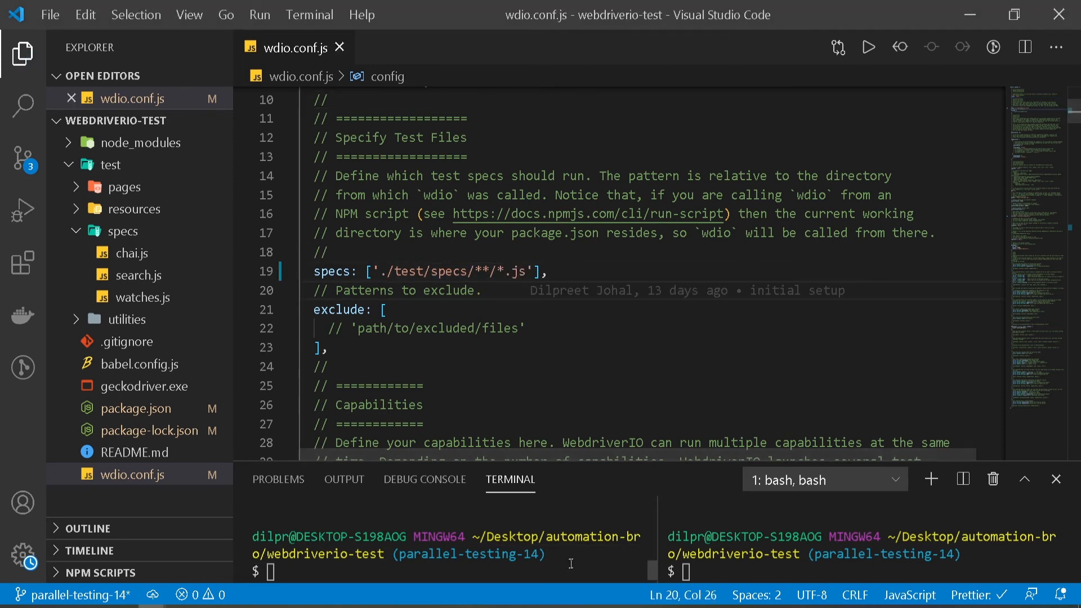
With specs back at './test/specs/**/*.js', run npx wdio wdio.conf.js.
text(npx wdio wdio.conf.js)
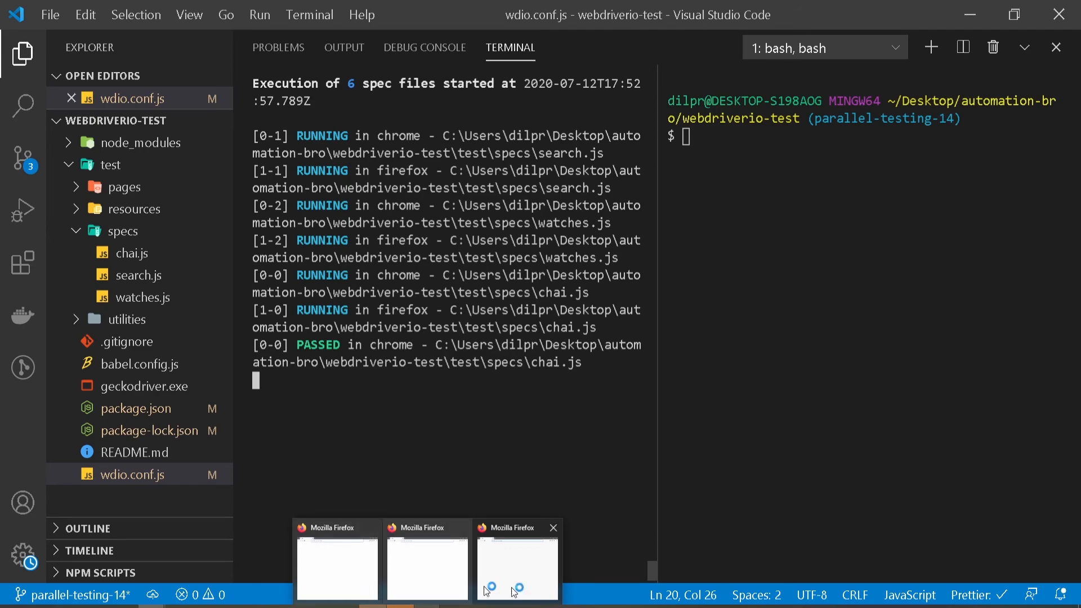
mouse_move(608, 408)
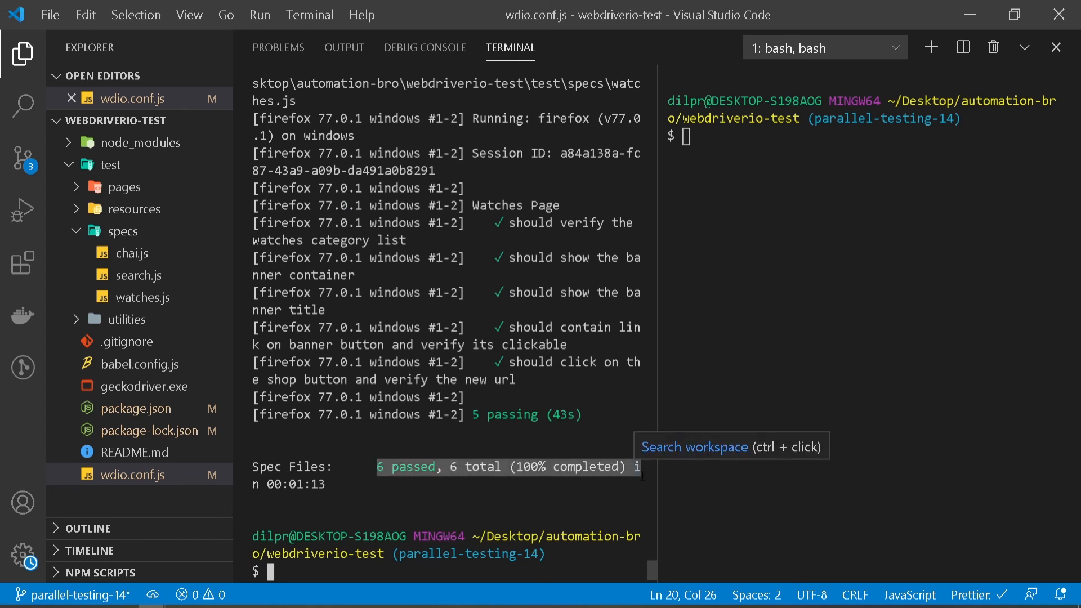
Scroll through the terminal output to the '6 spec files passed' summary.
scroll(up, 3)
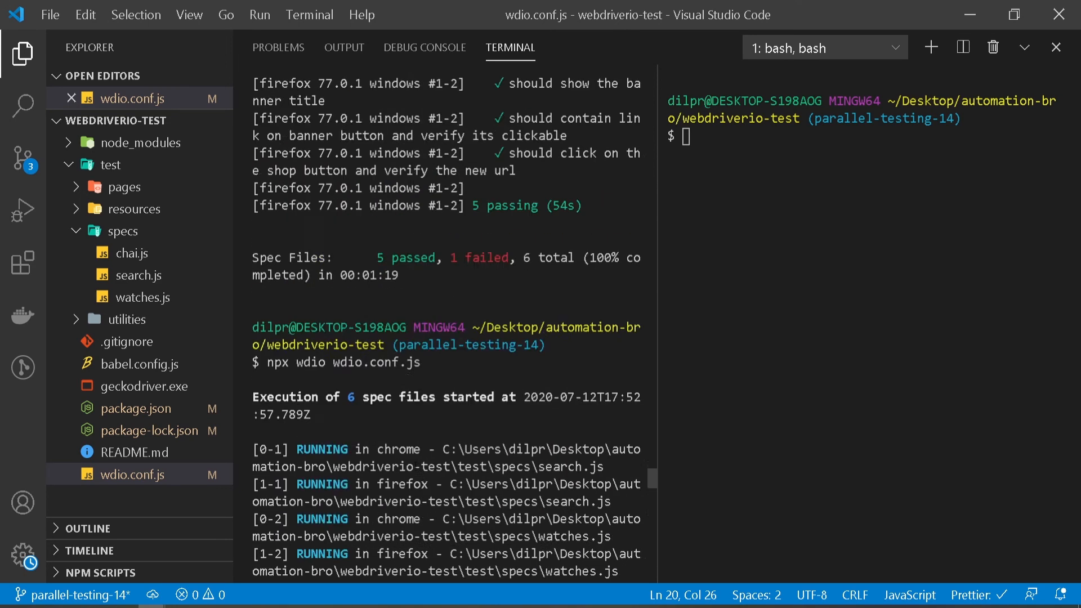
scroll(down, 3)
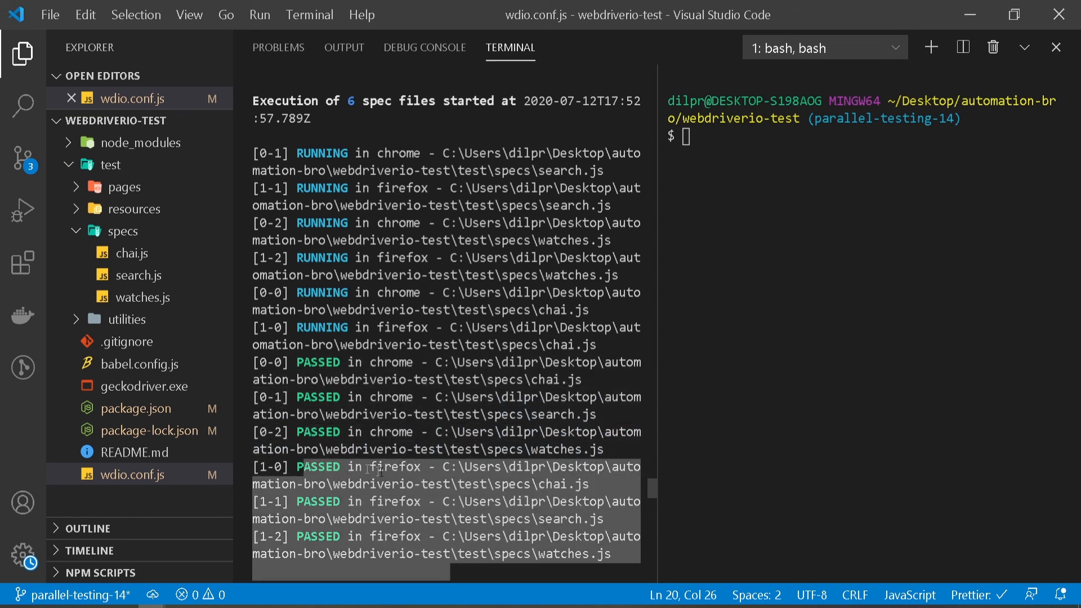
scroll(down, 3)
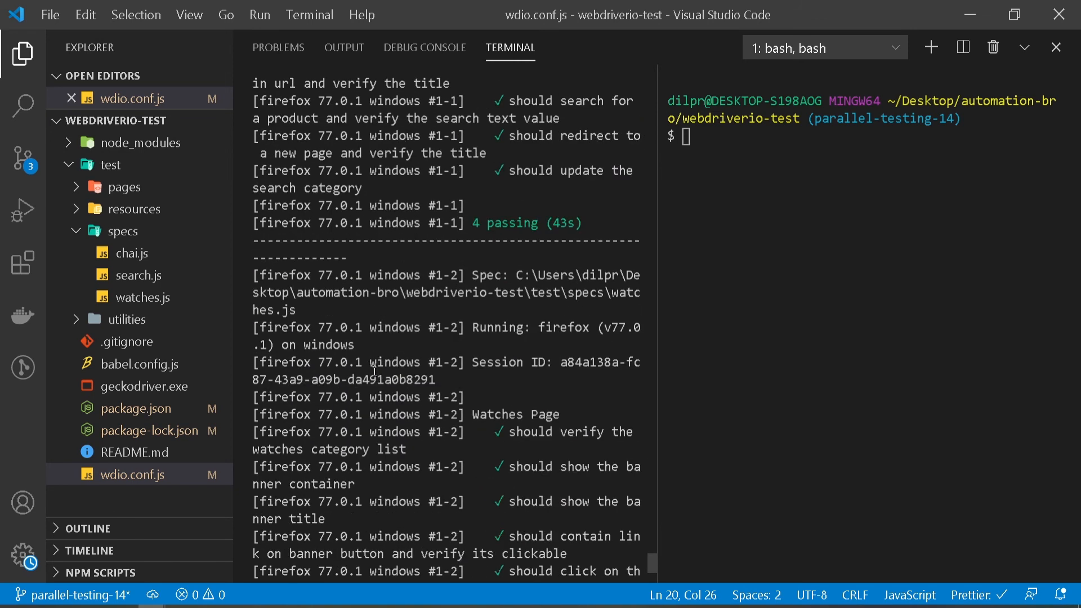
scroll(down, 3)
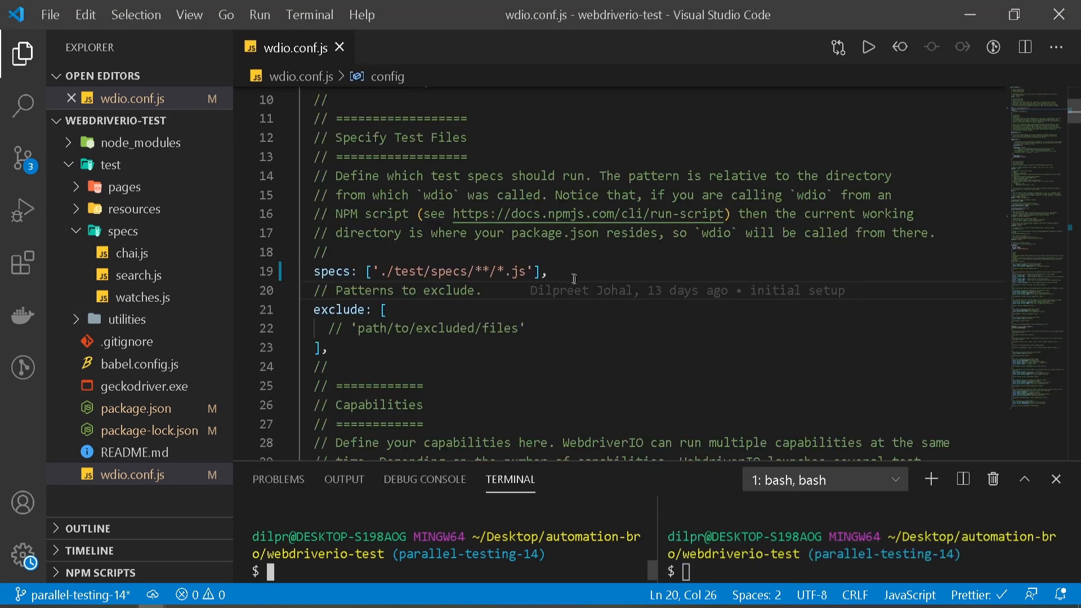
mouse_move(617, 252)
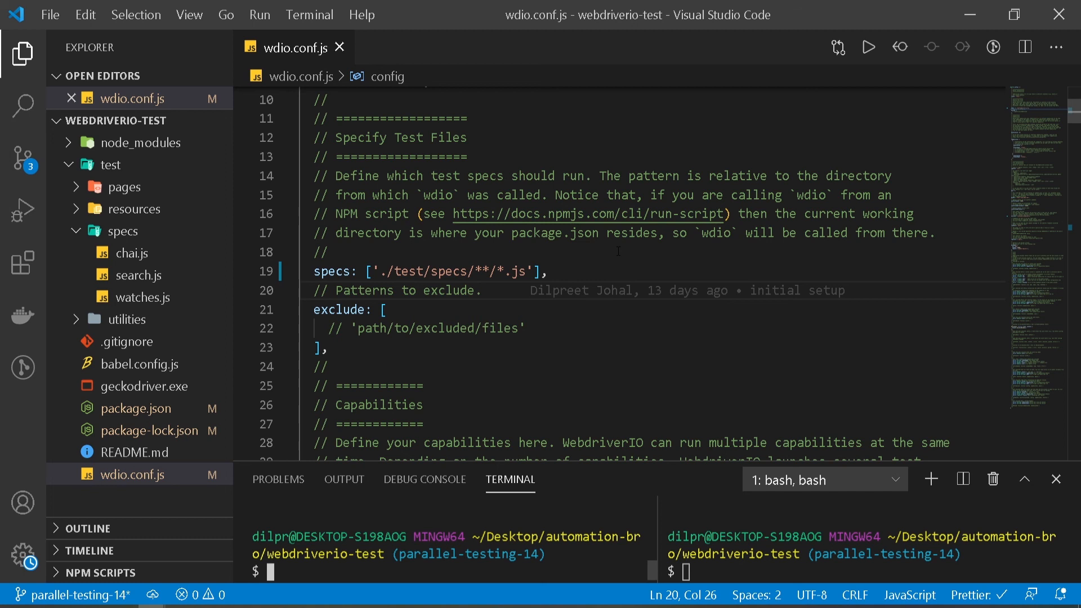
click(381, 309)
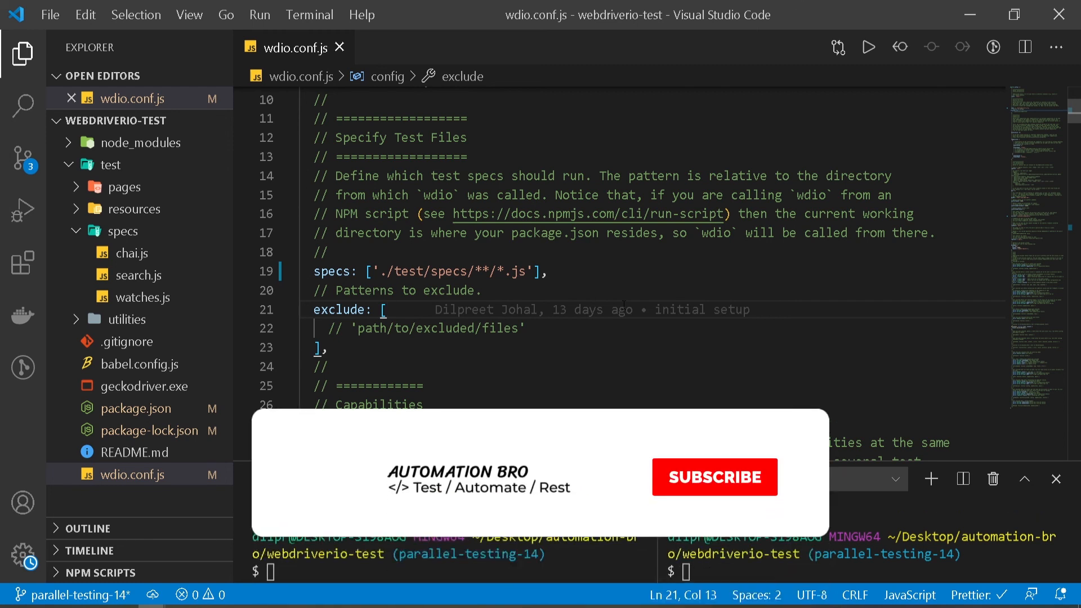
click(714, 476)
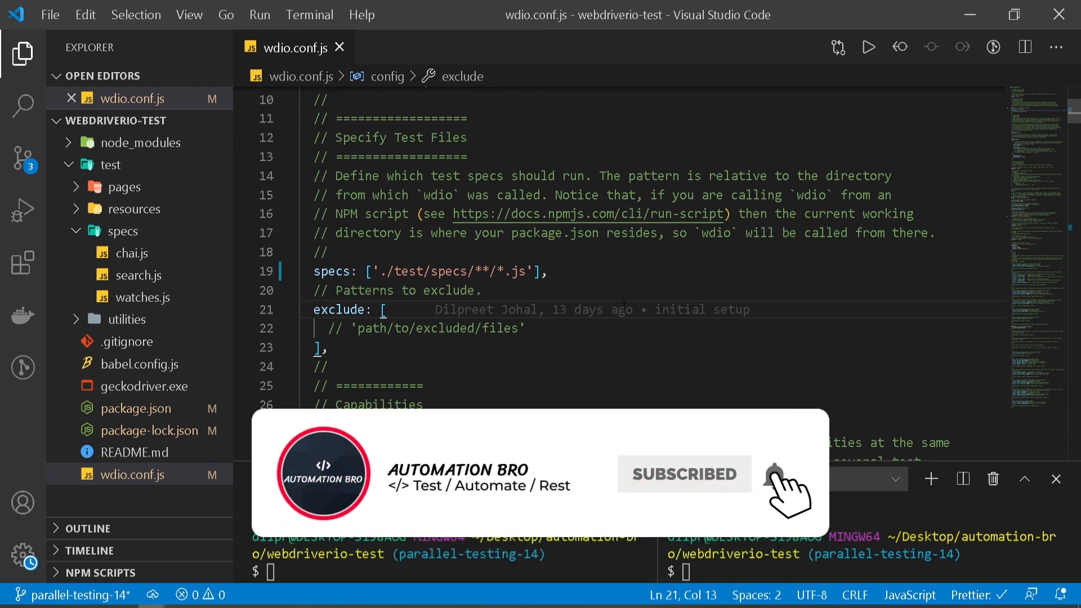